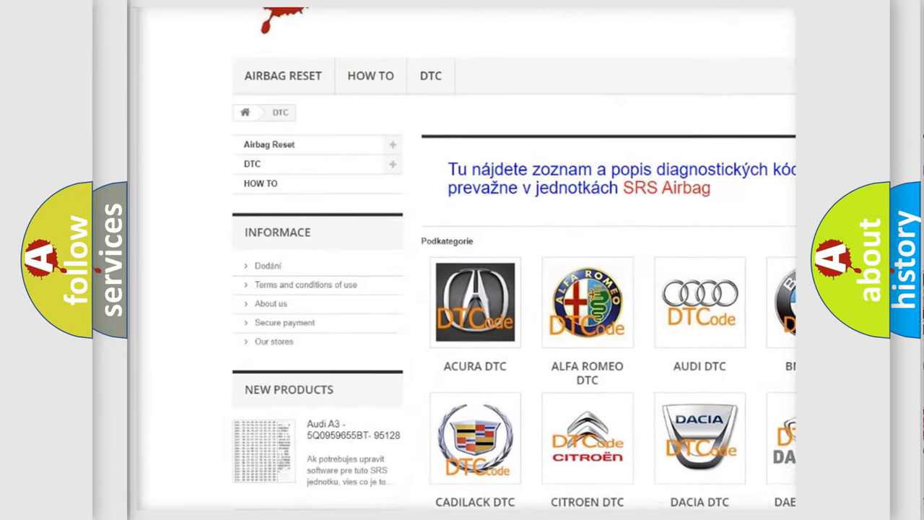
{"action": "scroll", "scroll_direction": "down", "scroll_amount": 3}
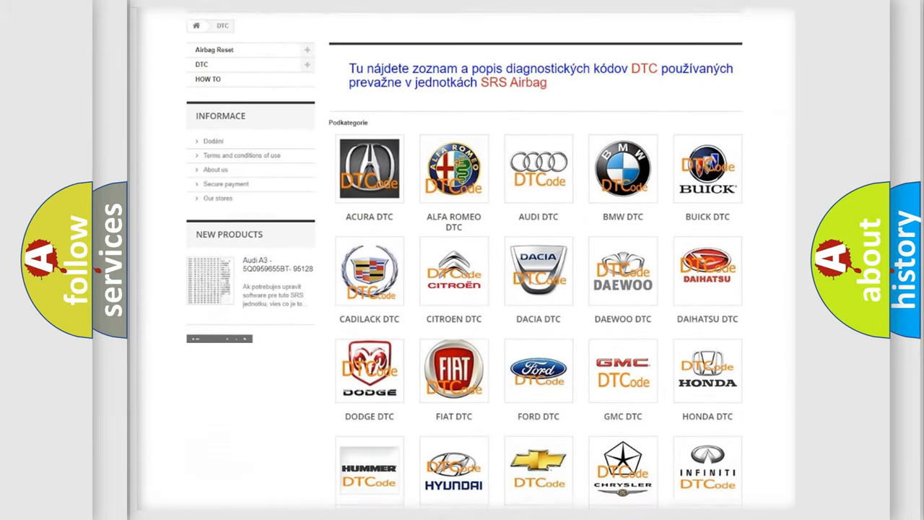
{"action": "scroll", "scroll_direction": "down", "scroll_amount": 3}
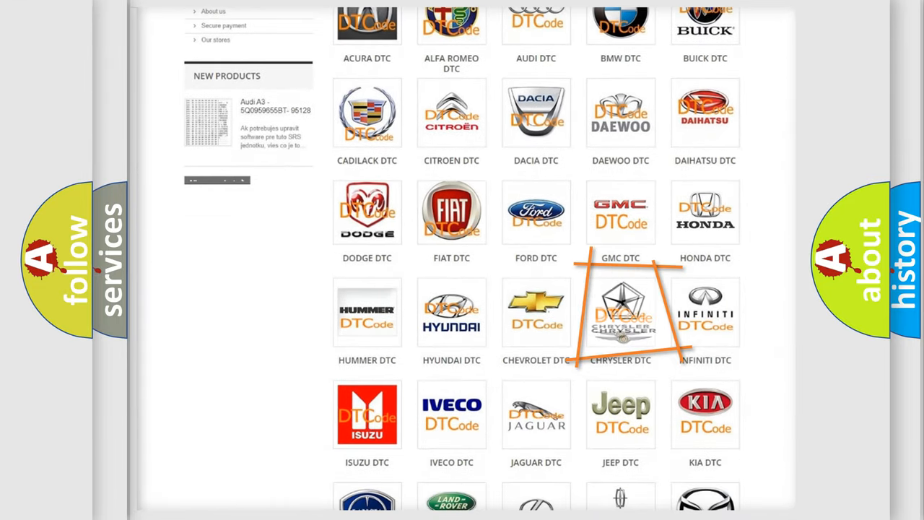